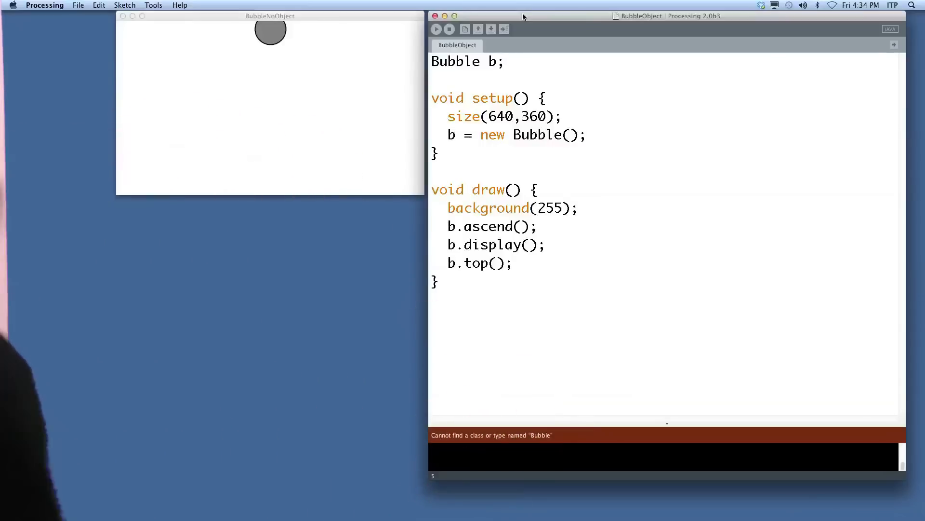
# Declare an empty 'class Bubble { }' block below draw() in the main sketch.
pyautogui.write('class Bub')
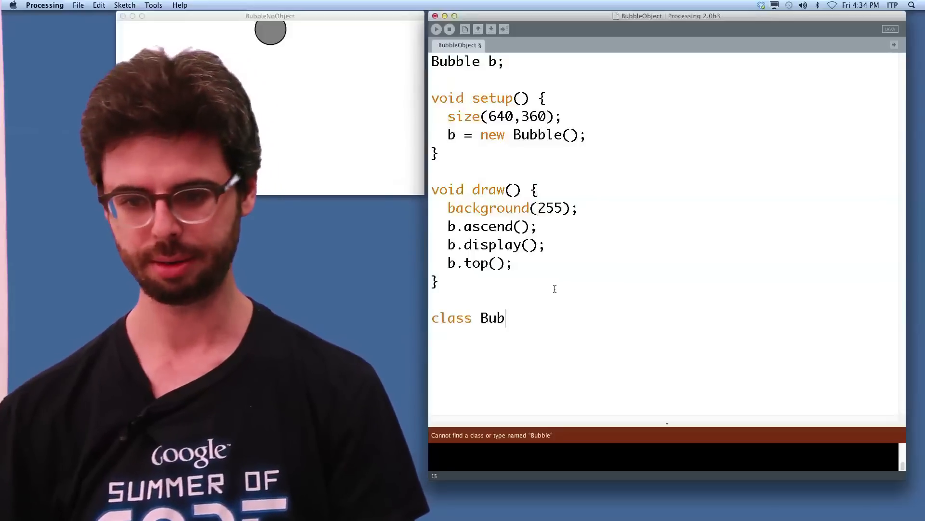
pyautogui.write('ble {')
pyautogui.write('}')
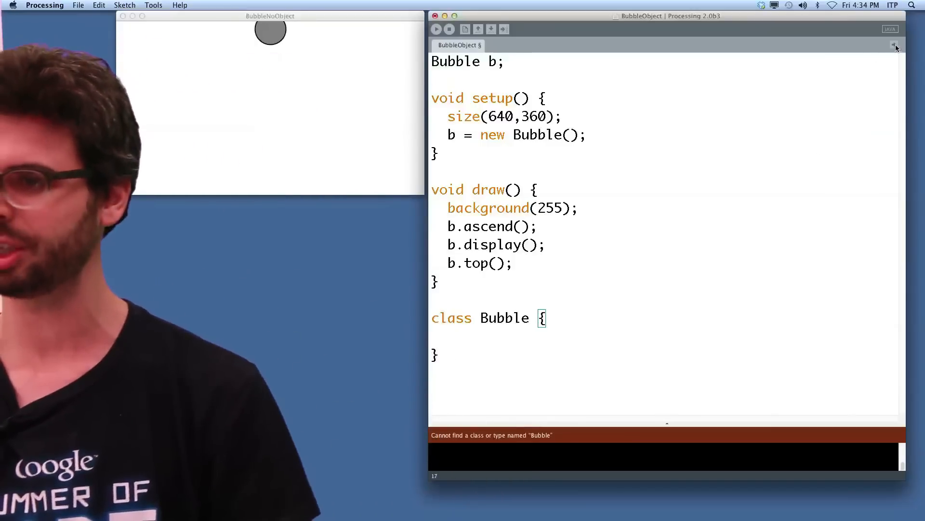
pyautogui.click(892, 45)
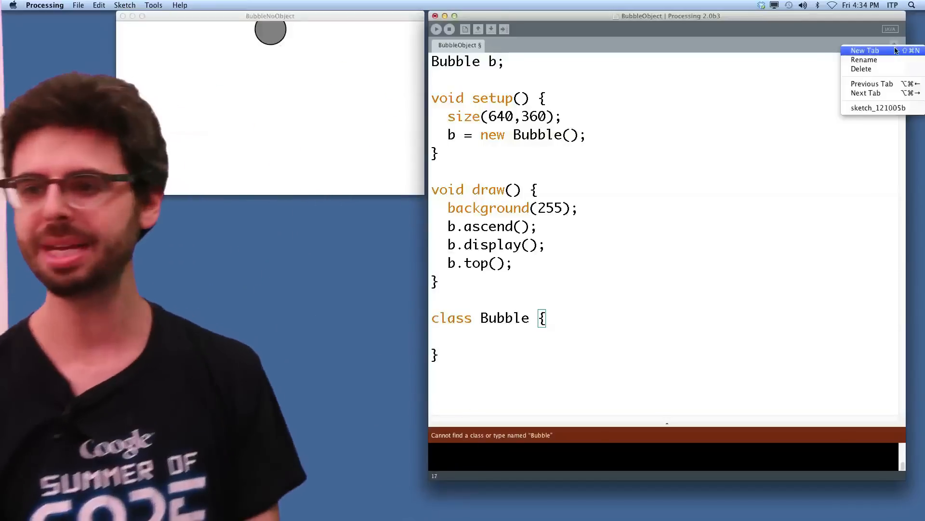
# Create a new sketch tab named Bubble.
pyautogui.click(866, 50)
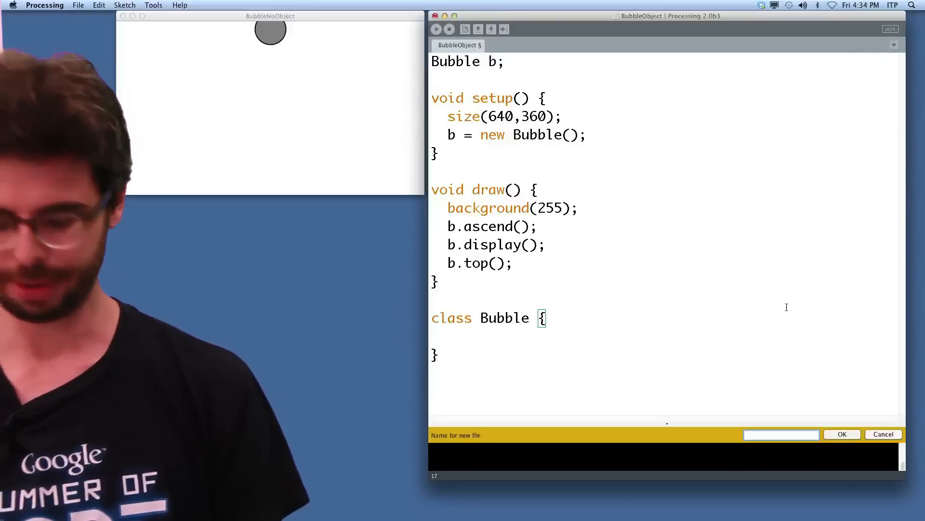
pyautogui.write('B')
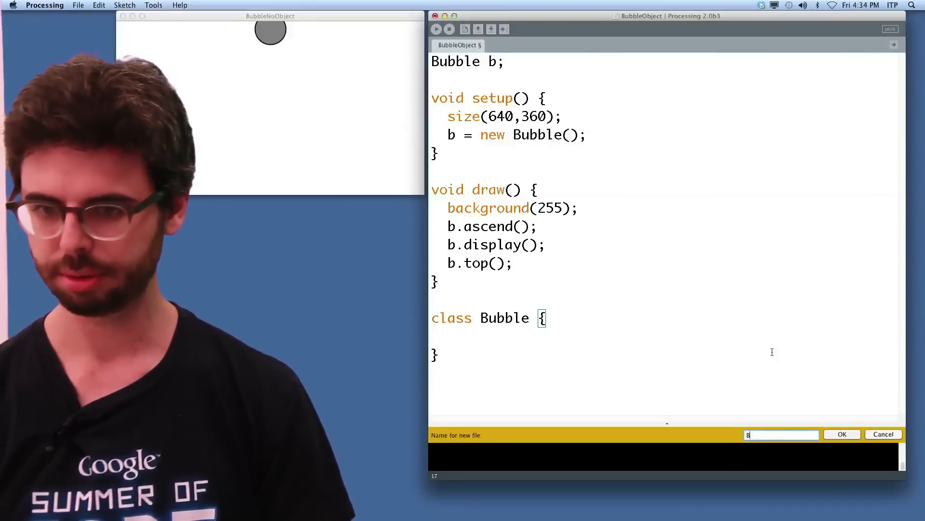
pyautogui.click(842, 434)
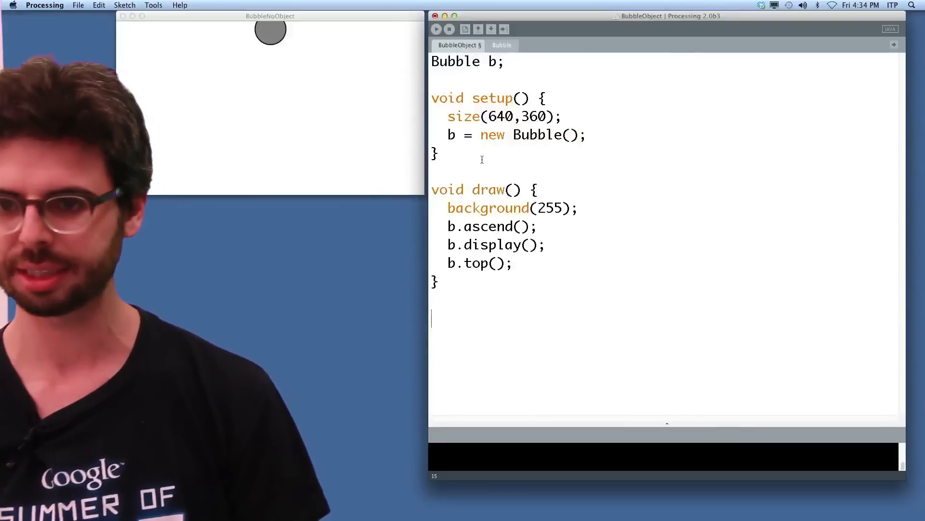
# Move the empty Bubble class into the Bubble tab and return to the BubbleObject tab.
pyautogui.click(501, 46)
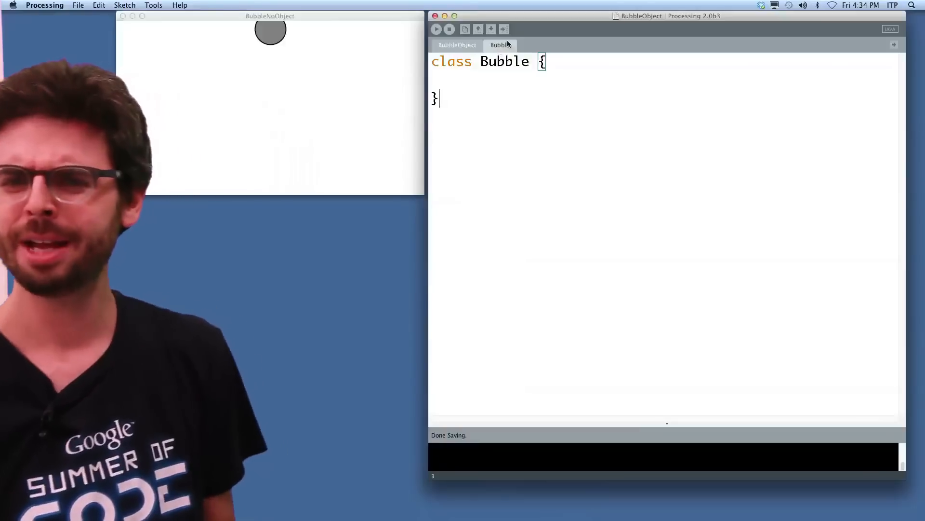
pyautogui.click(457, 46)
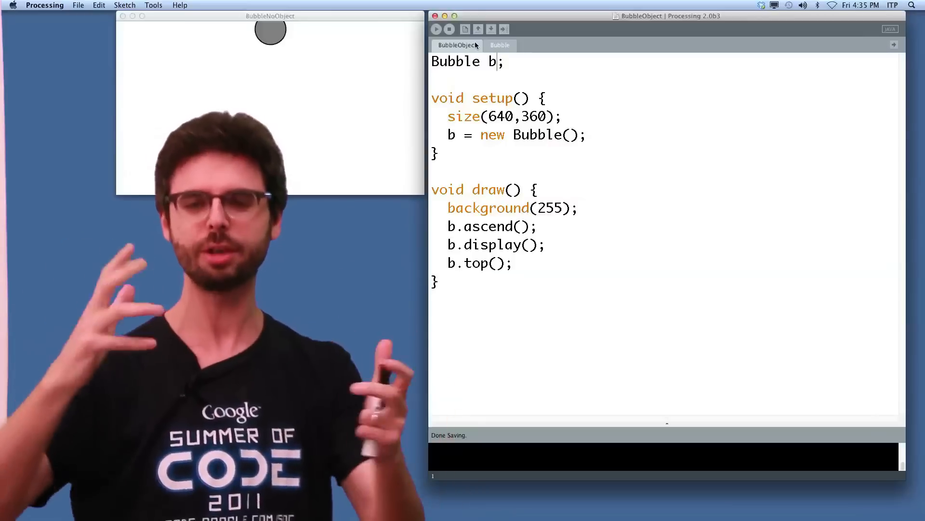
pyautogui.click(500, 46)
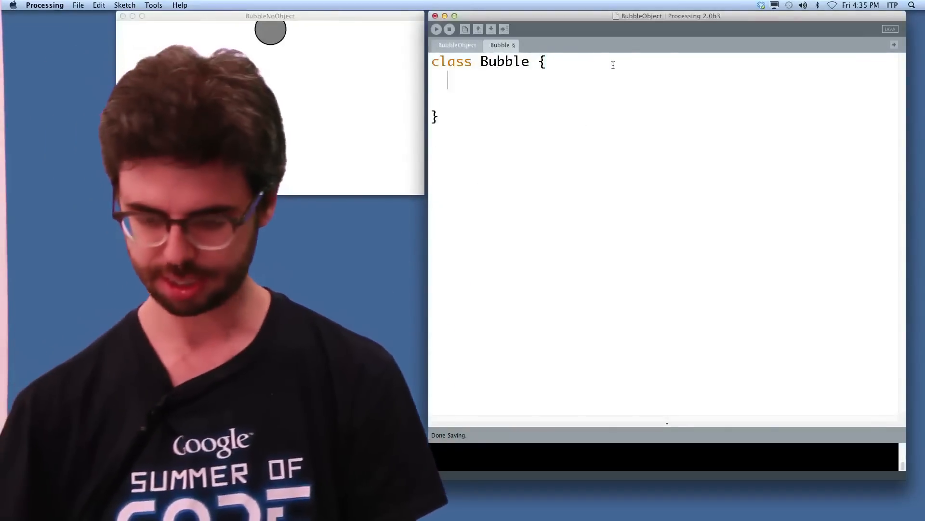
# Give Bubble float x and y fields and start a display() method.
pyautogui.write('float x;')
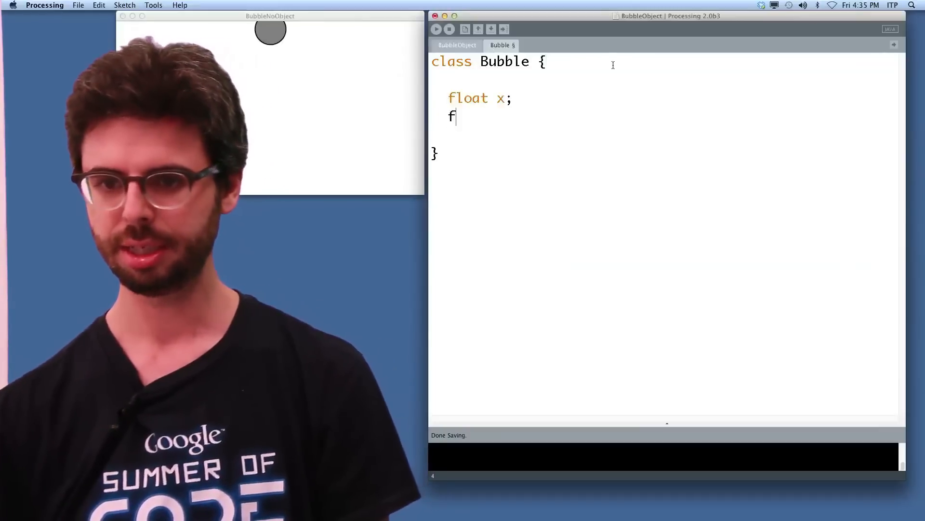
pyautogui.write('loat y;')
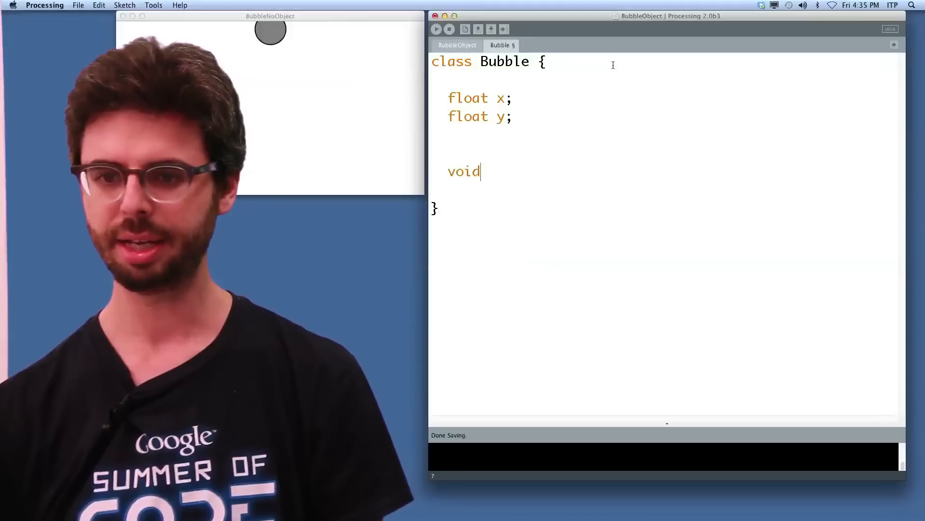
pyautogui.write('display() {')
pyautogui.write('}')
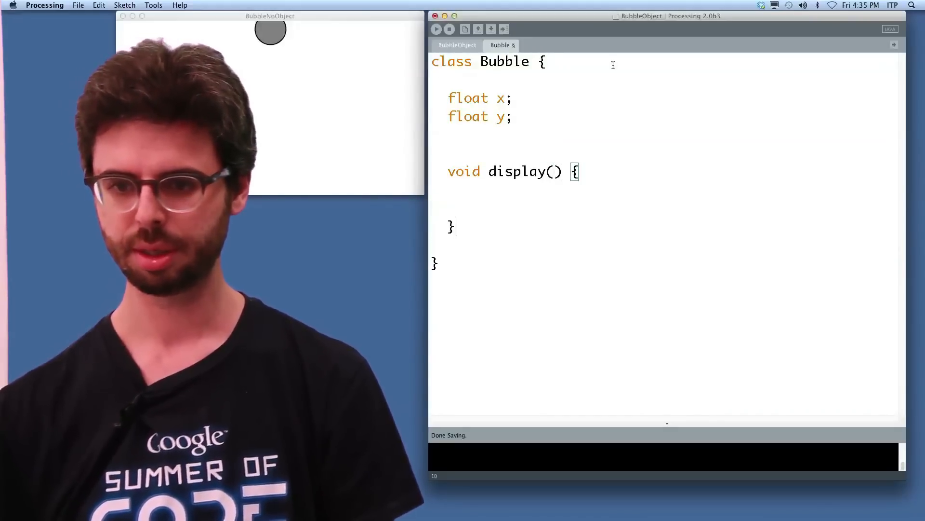
# Make display() draw a stroke(0), fill(127) 64x64 ellipse at x,y and auto-format the class.
pyautogui.write('str')
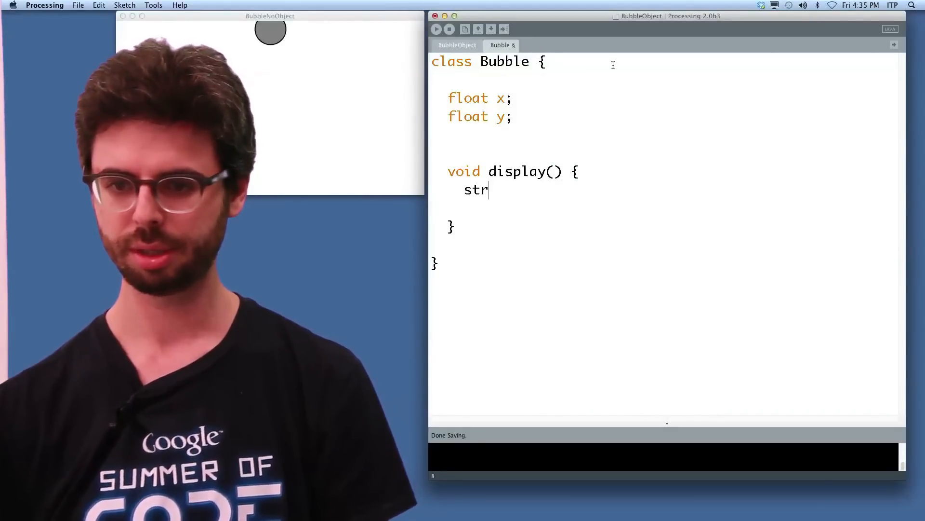
pyautogui.write('oke(0);')
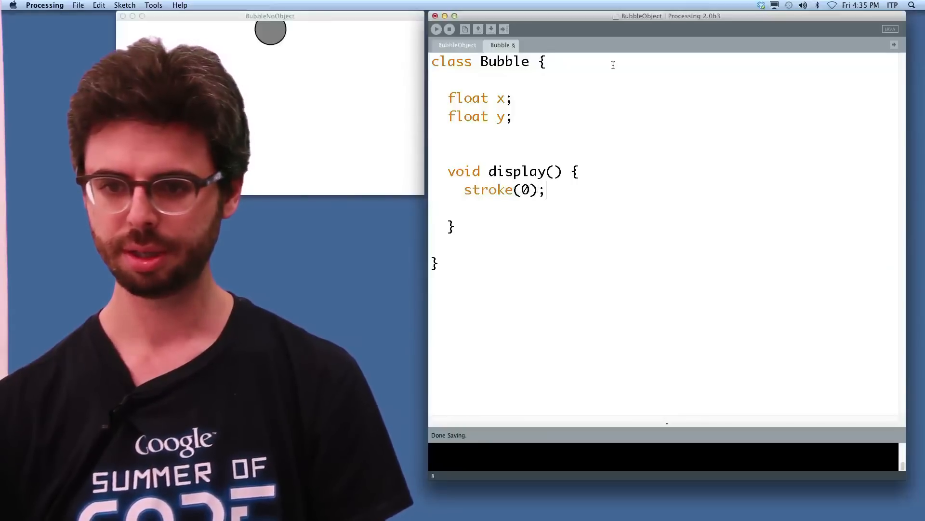
pyautogui.write('fill(127);')
pyautogui.write('ellipse(x,y,')
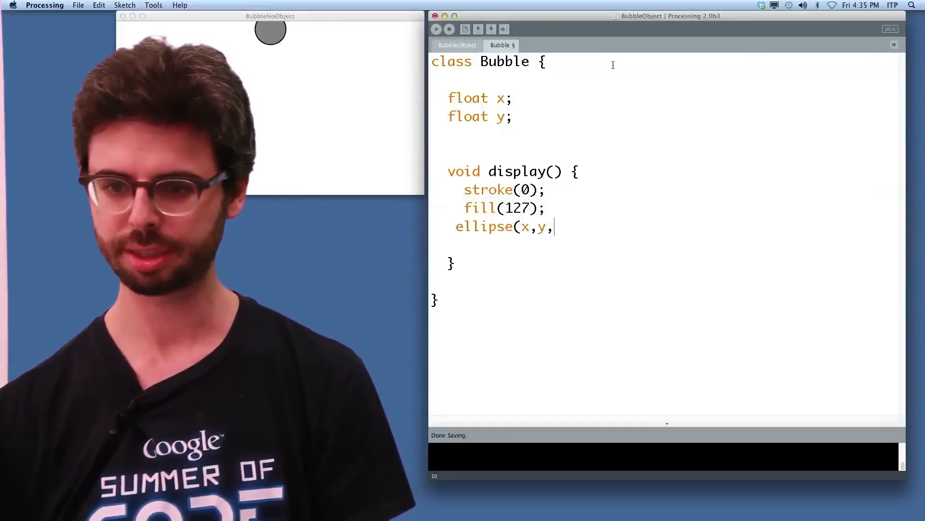
pyautogui.write('64,634')
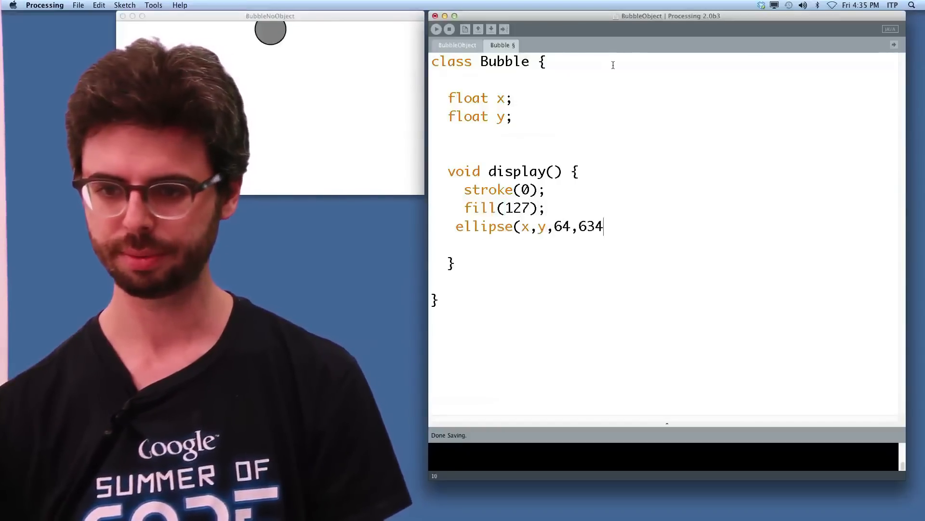
pyautogui.press('cmd+t')
pyautogui.write(' 64);')
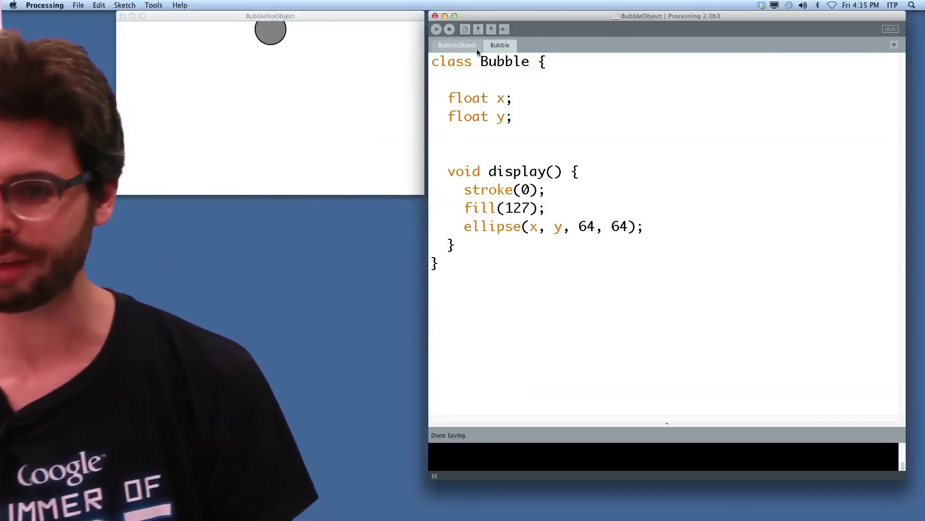
pyautogui.click(457, 44)
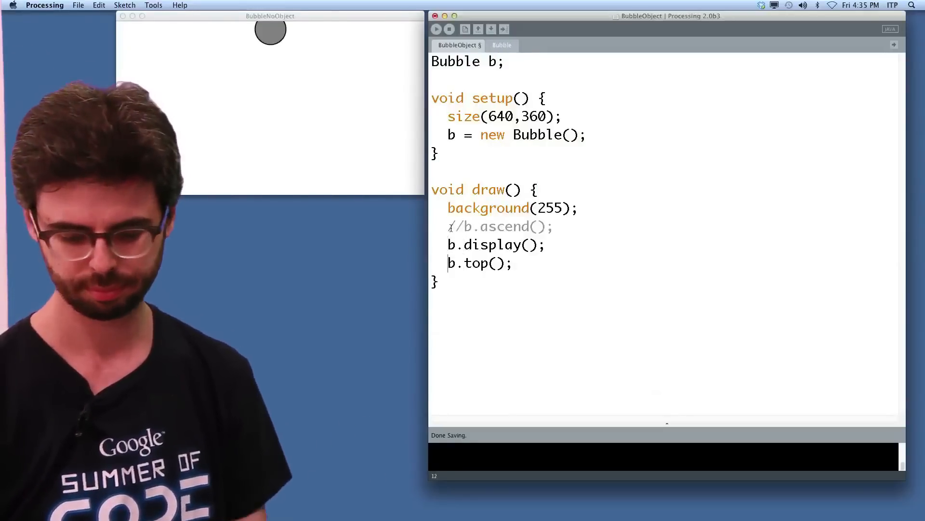
# Comment out b.ascend() and b.top(), run the sketch and review the Bubble tab.
pyautogui.write('//')
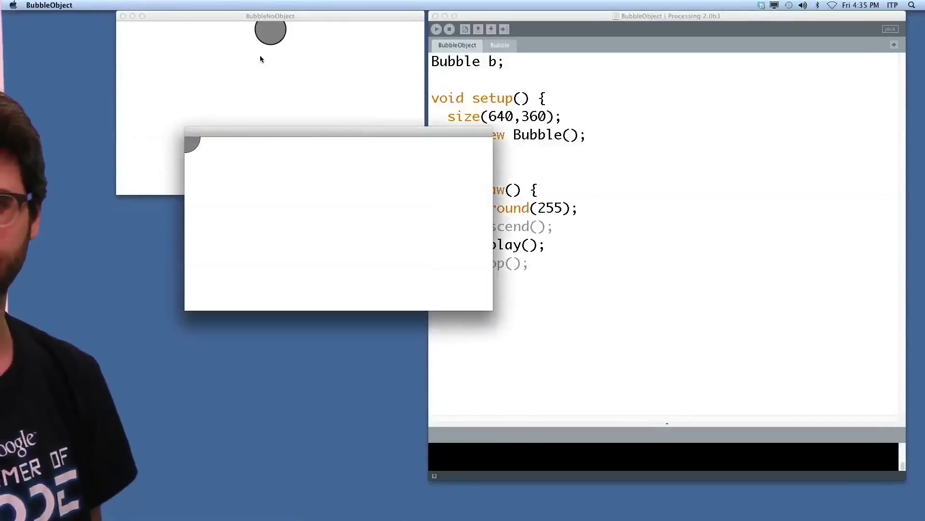
pyautogui.click(270, 16)
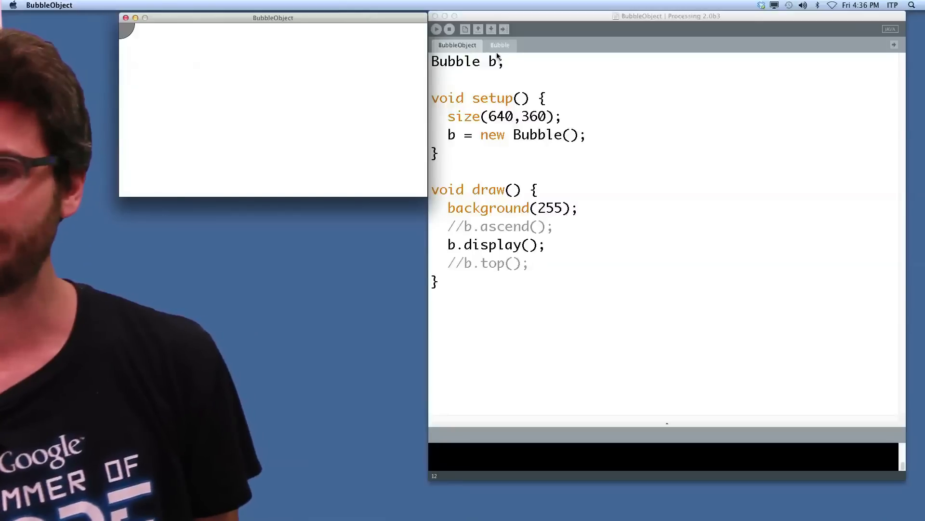
pyautogui.click(499, 46)
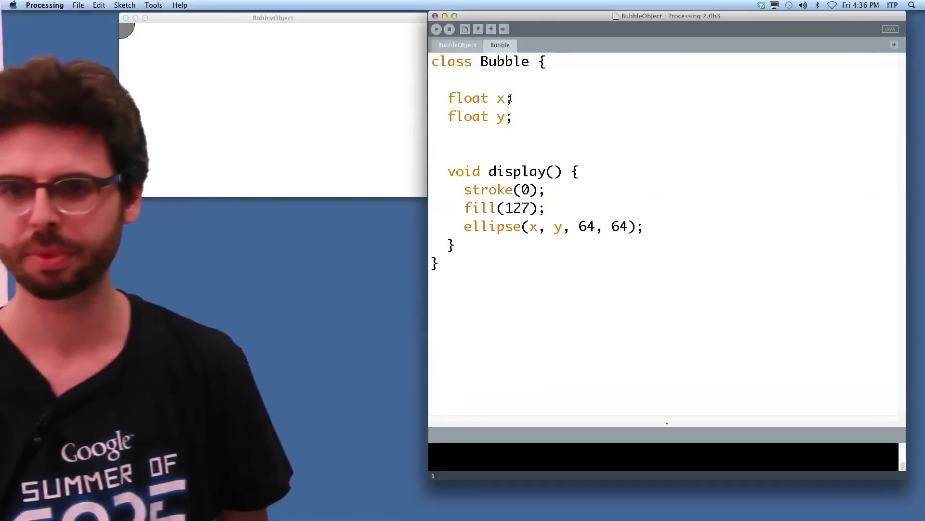
pyautogui.click(457, 45)
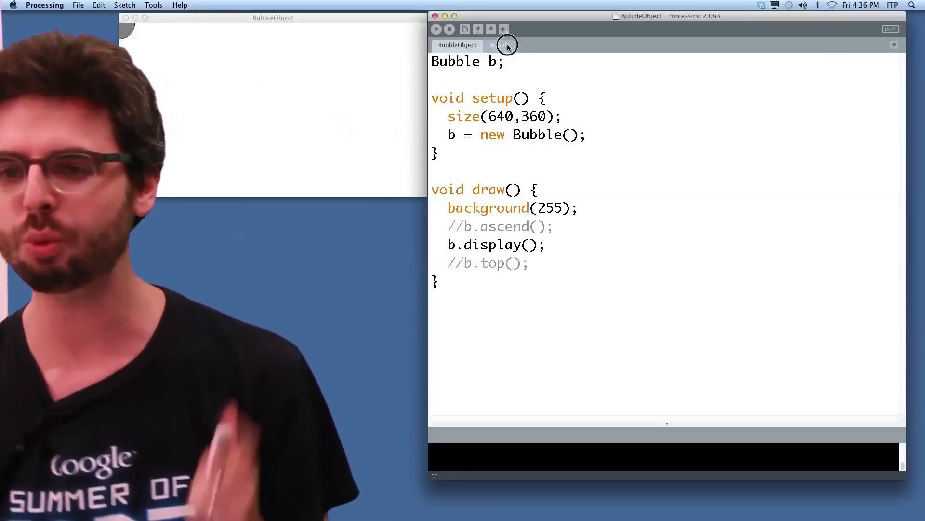
# Review the Bubble class, then return to setup() and draw() in the BubbleObject tab.
pyautogui.click(505, 45)
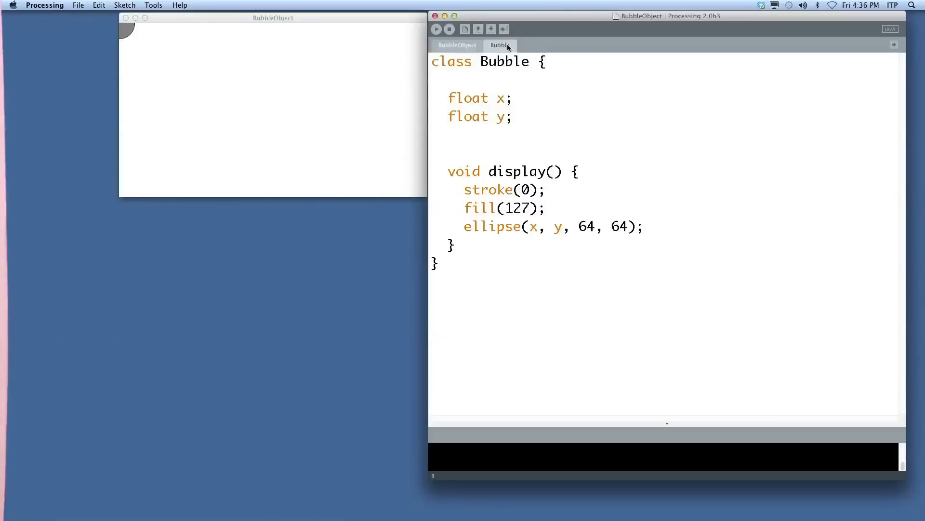
pyautogui.click(457, 45)
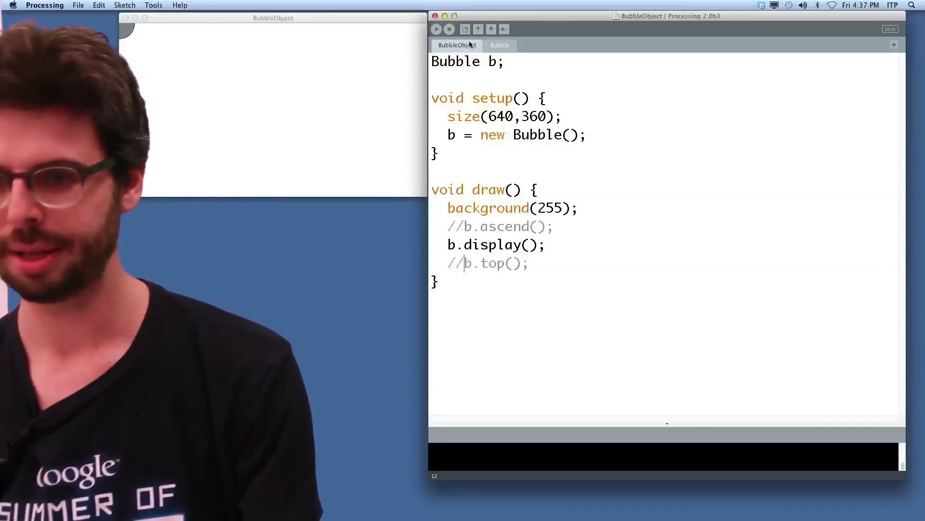
# Add a Bubble() constructor setting x = width/2 and y = height.
pyautogui.click(500, 46)
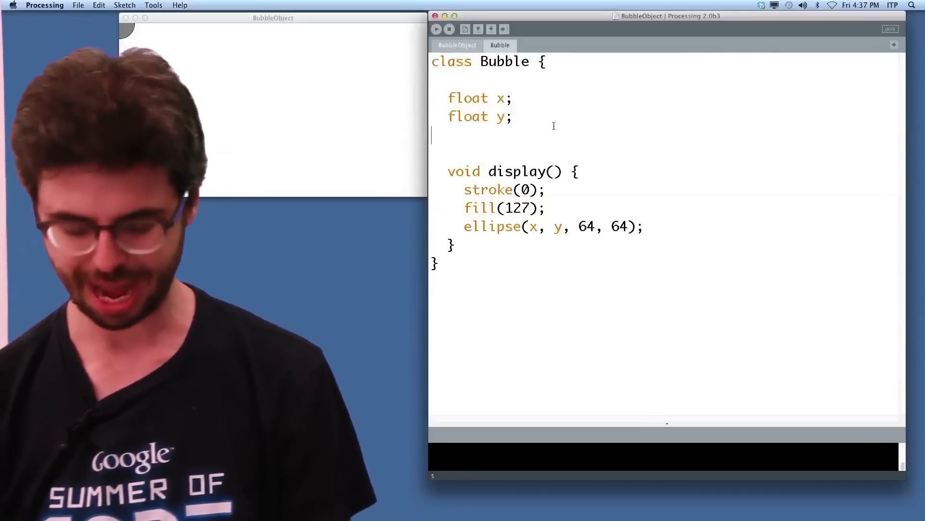
pyautogui.write('Bubble')
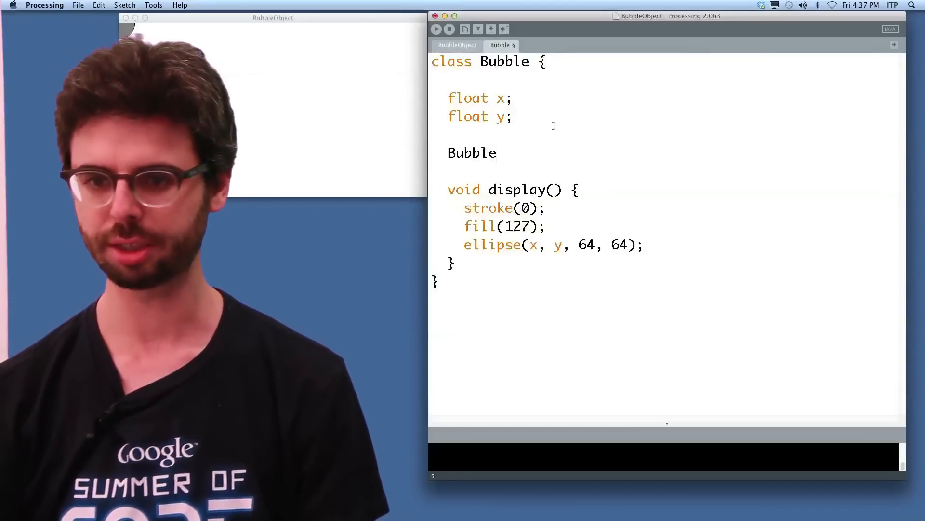
pyautogui.write('() {')
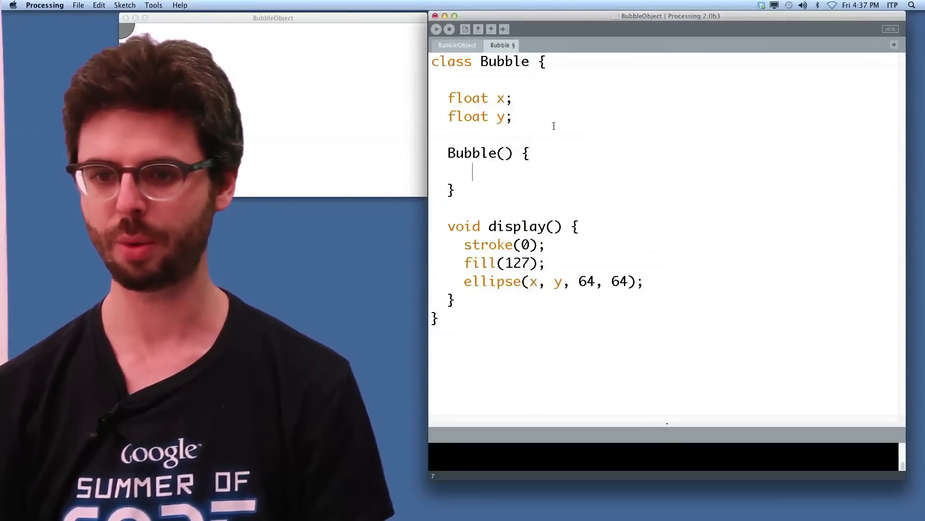
pyautogui.write("x = width/2';")
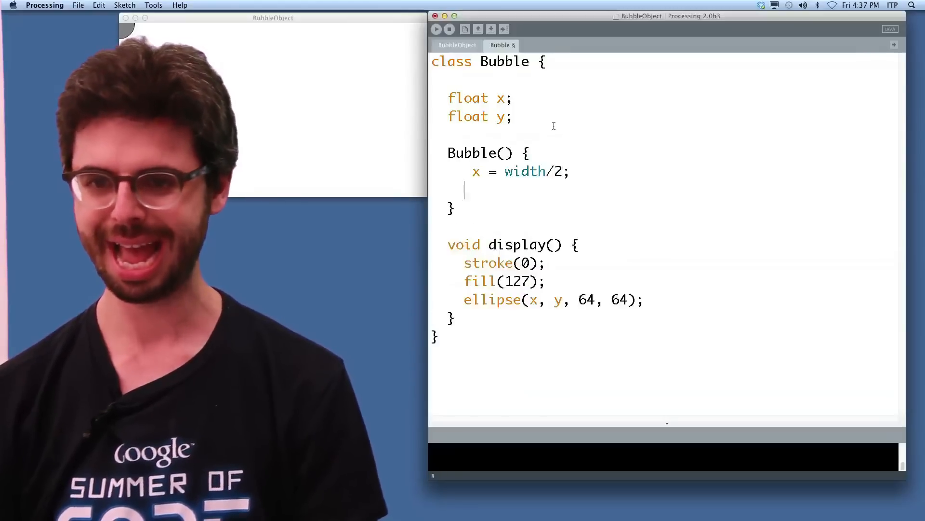
pyautogui.write('y = height;')
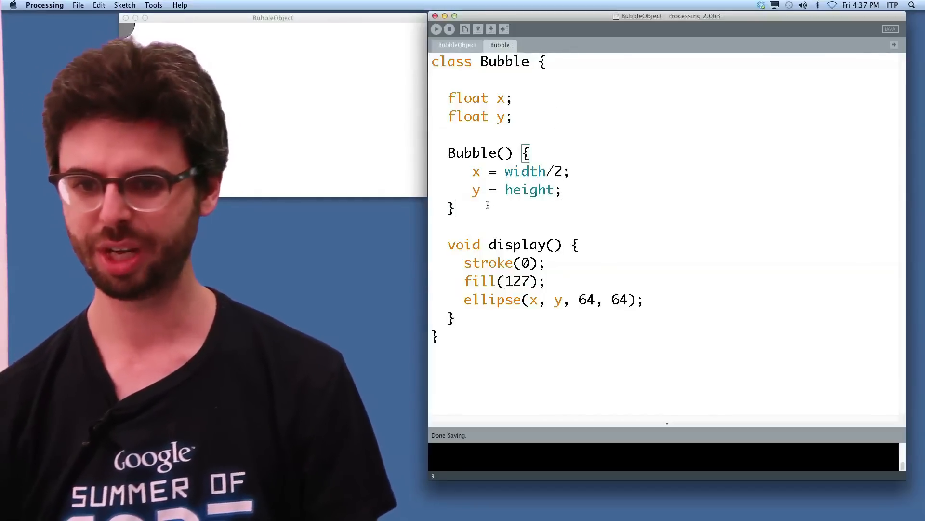
# Add a void ascend() method decrementing y and re-enable b.ascend() in the main tab.
pyautogui.write('void a')
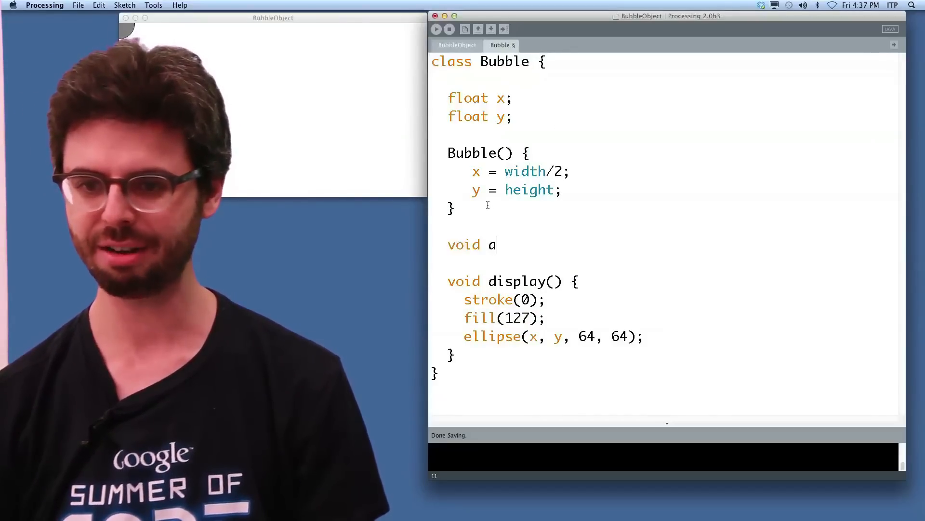
pyautogui.write('scend()')
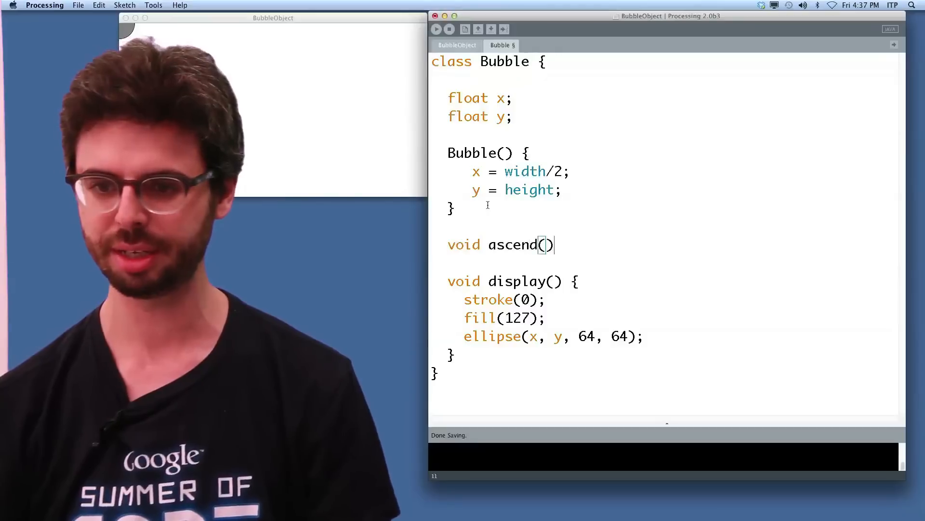
pyautogui.write('{')
pyautogui.write('y--;')
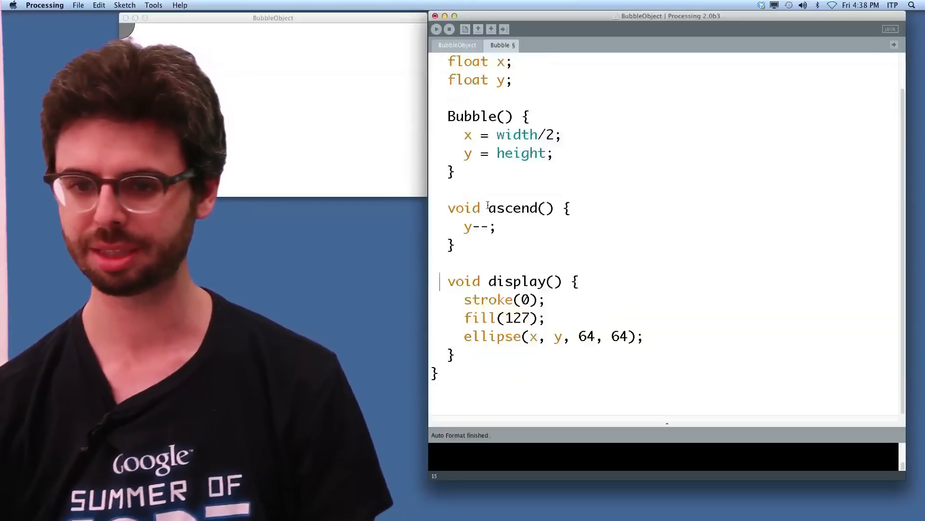
pyautogui.click(457, 45)
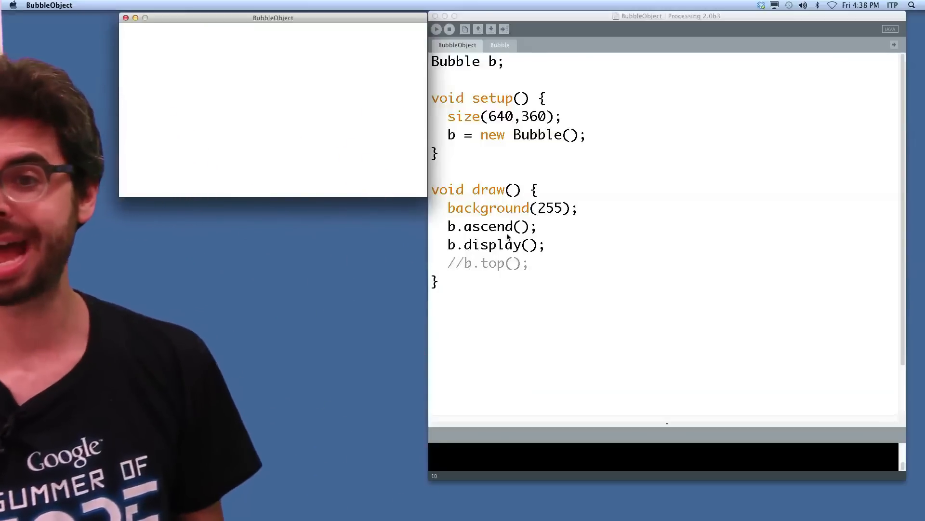
# Watch the bubble rise while viewing the Bubble tab, then return to BubbleObject.
pyautogui.click(499, 45)
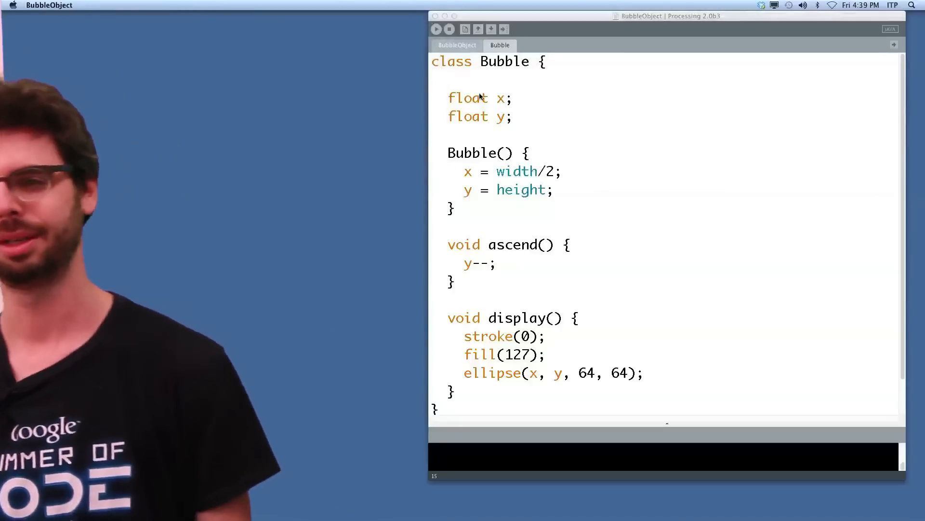
pyautogui.click(442, 29)
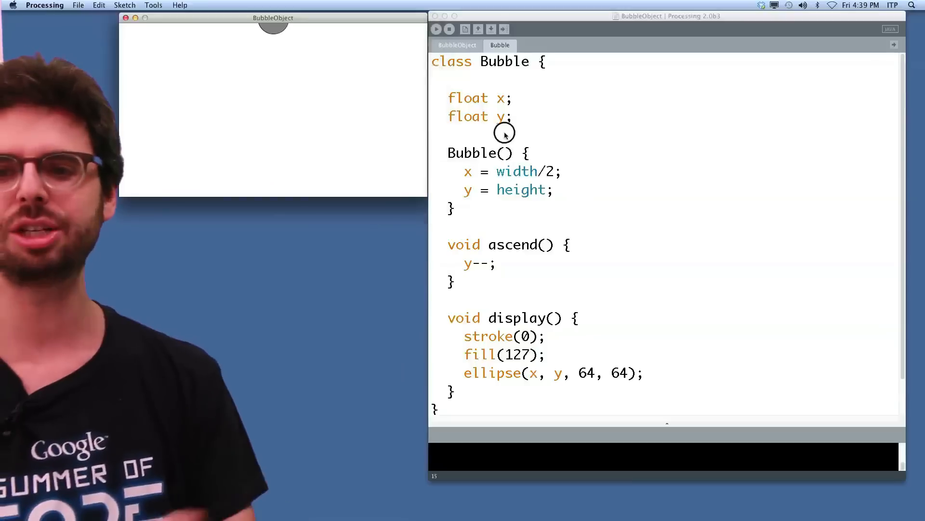
pyautogui.click(457, 46)
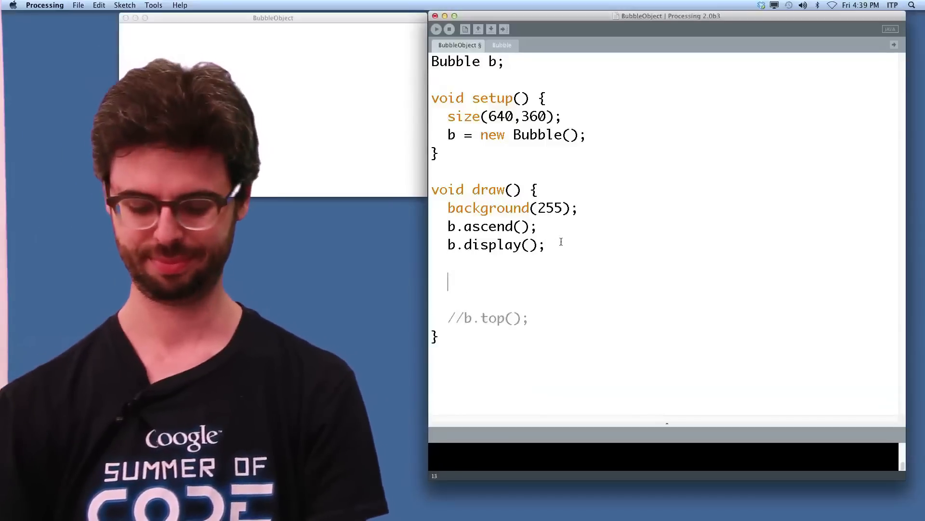
# Delete the stray letter and extra blank lines inside draw().
pyautogui.write('i')
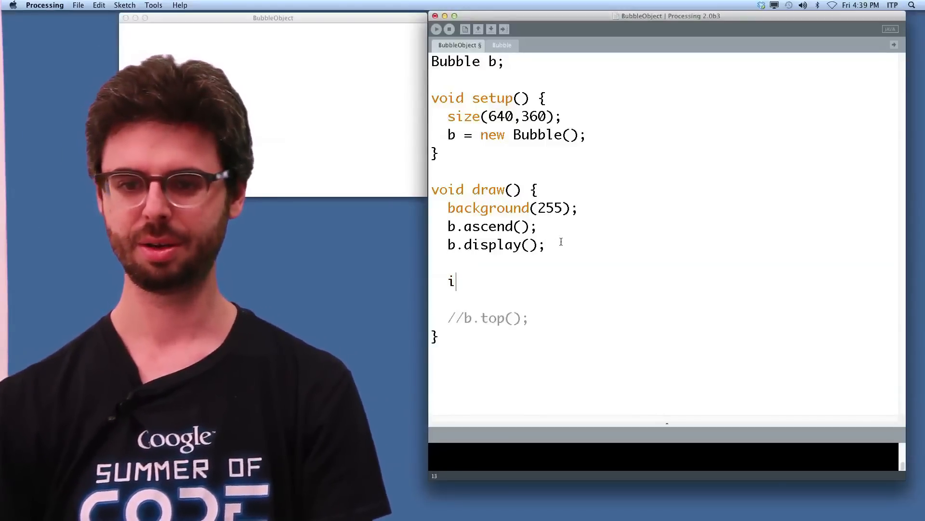
pyautogui.press('Backspace')
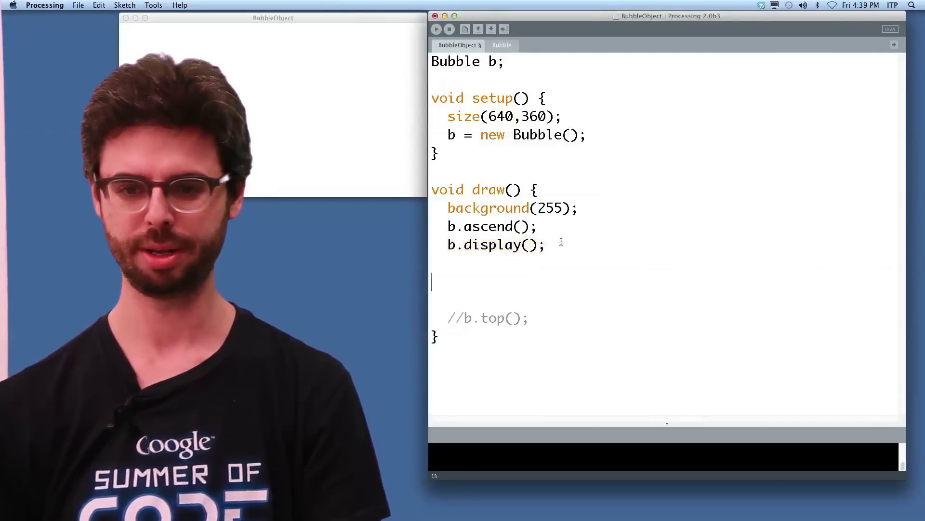
pyautogui.press('Backspace')
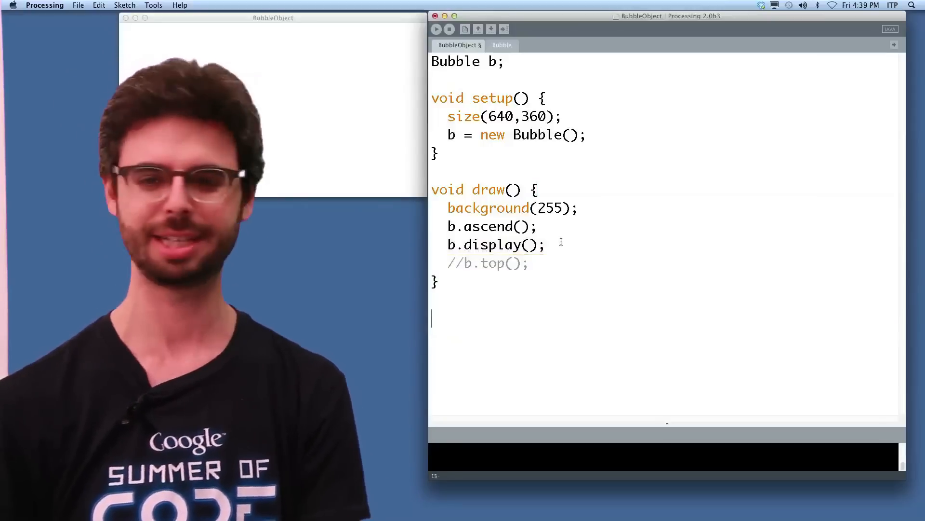
# Add 'void mousePressed() { b.pop(); }' below draw().
pyautogui.write('vo')
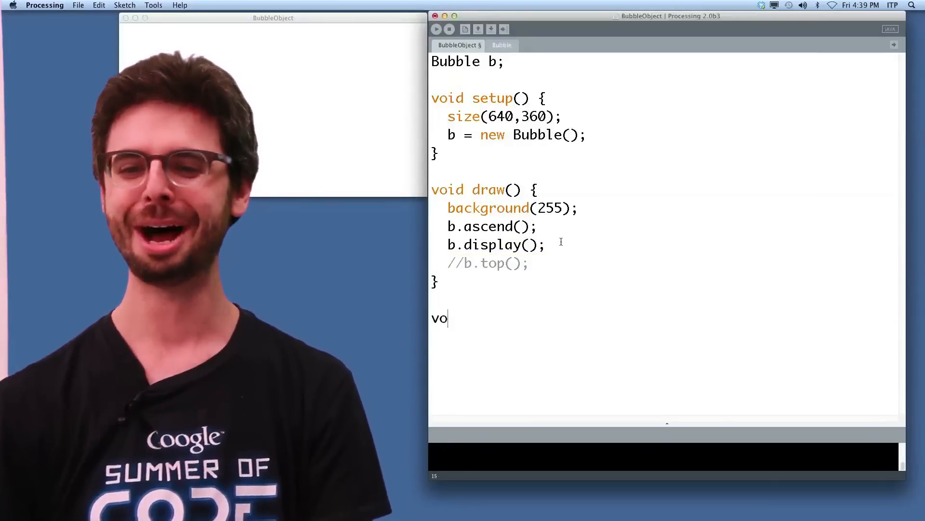
pyautogui.write('id mouseP')
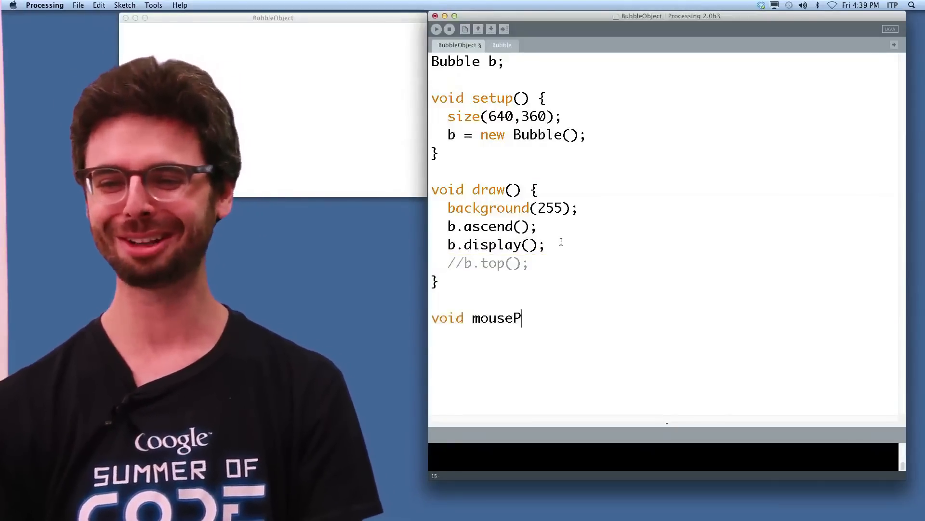
pyautogui.write('ressed() {')
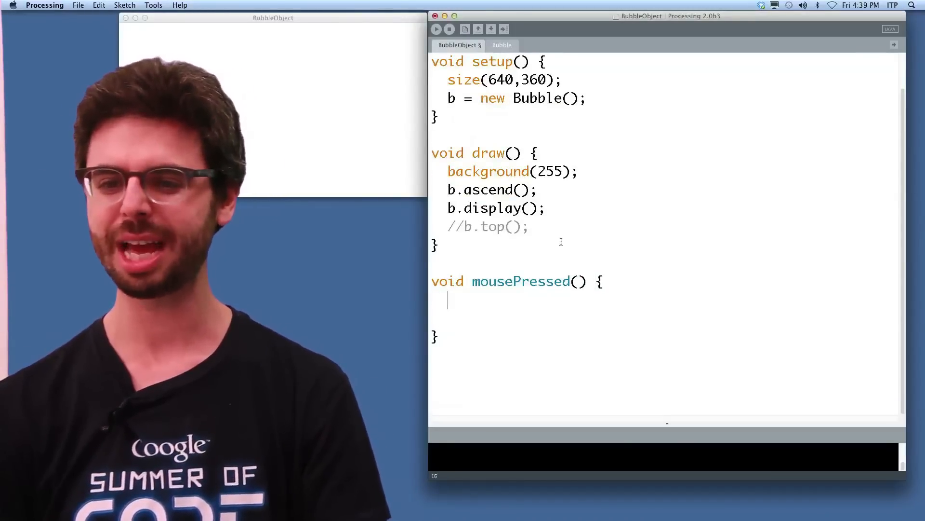
pyautogui.write('b.')
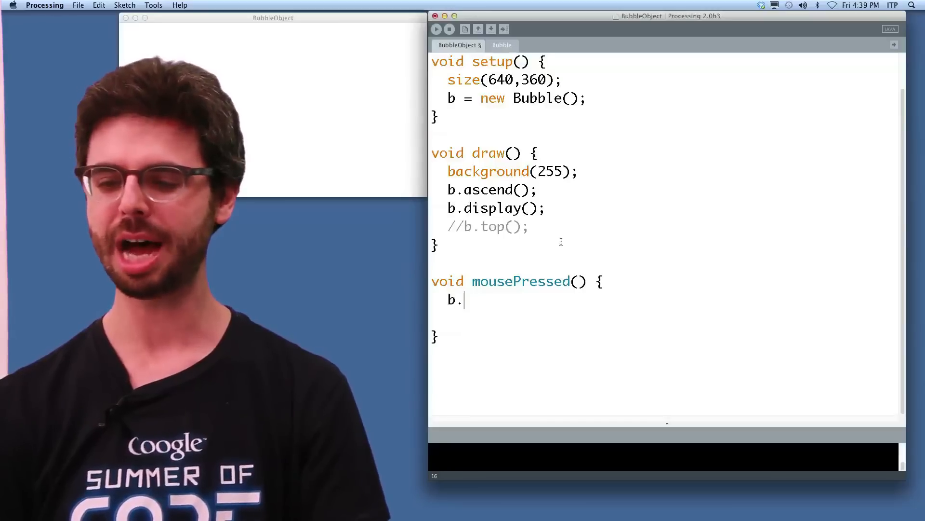
pyautogui.write('pop();')
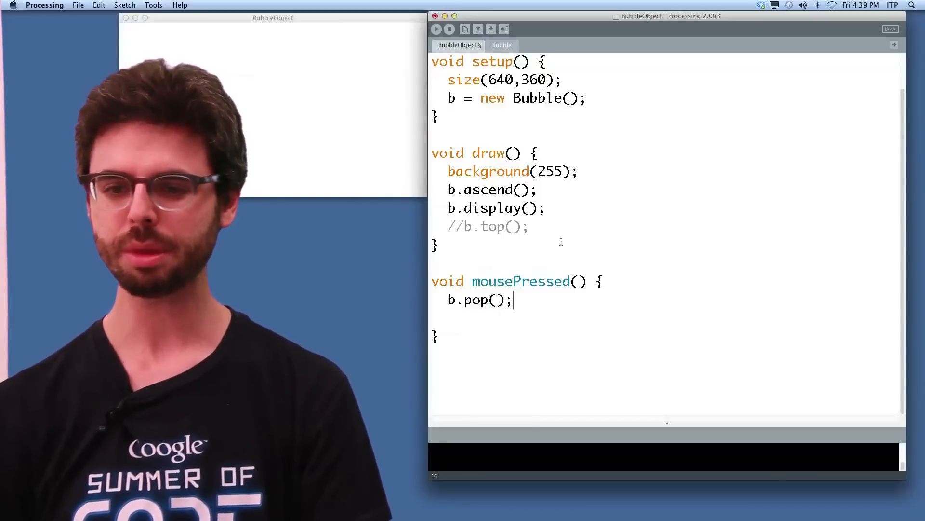